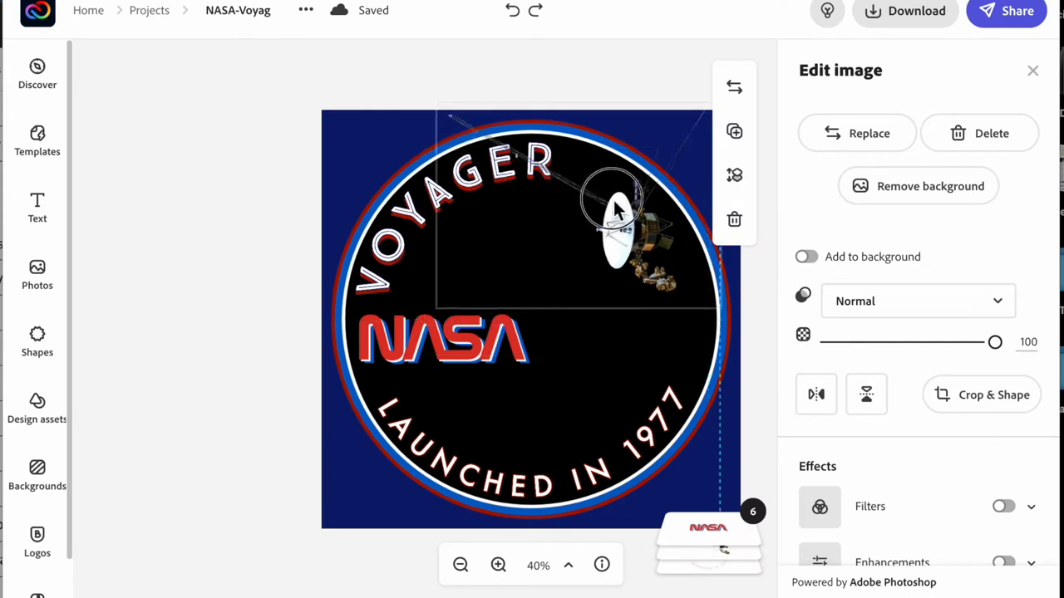
Step: Move the Voyager spacecraft image up to the badge's top-right edge, off the black circle
left_click(449, 340)
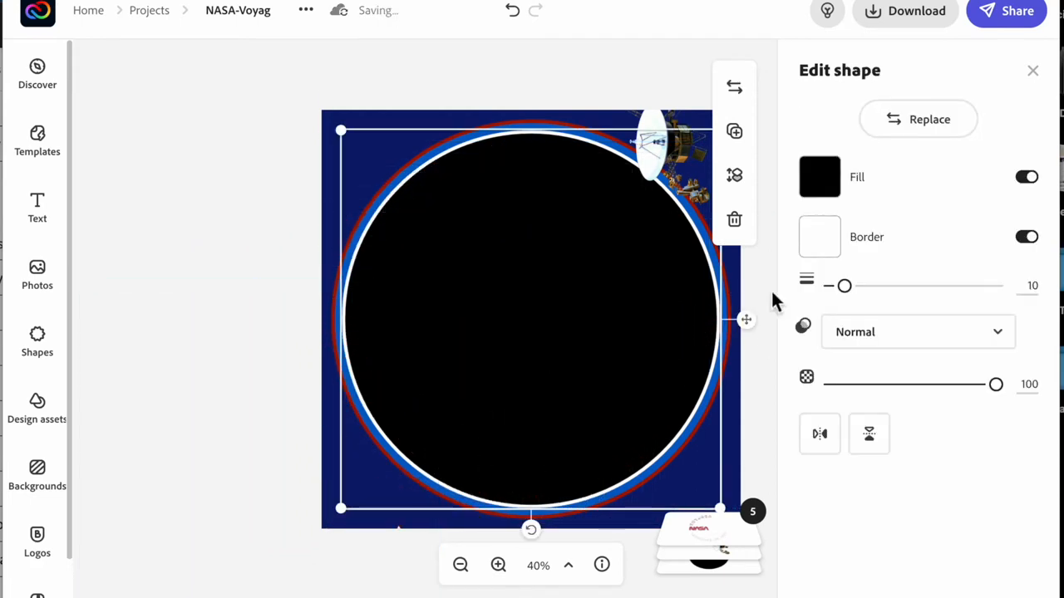
Step: Give the circle a blue fill colour
left_click(818, 176)
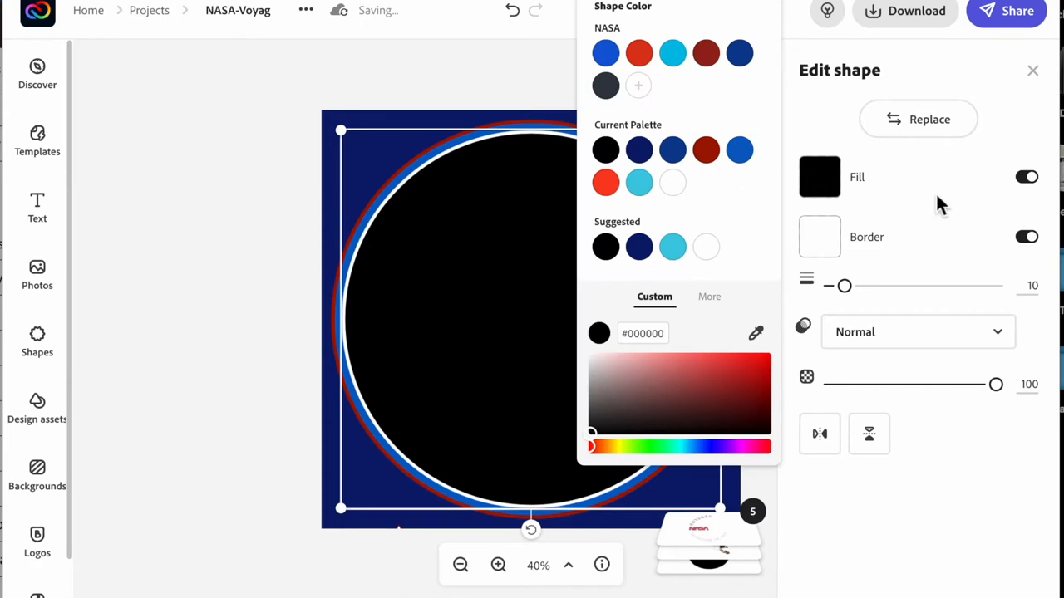
left_click(1027, 176)
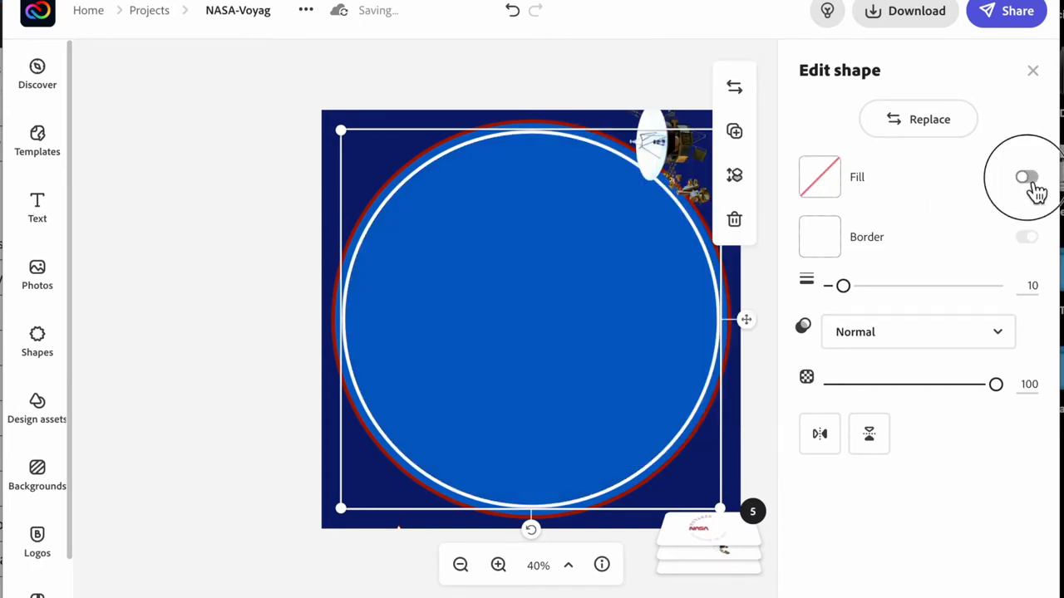
left_click(1027, 176)
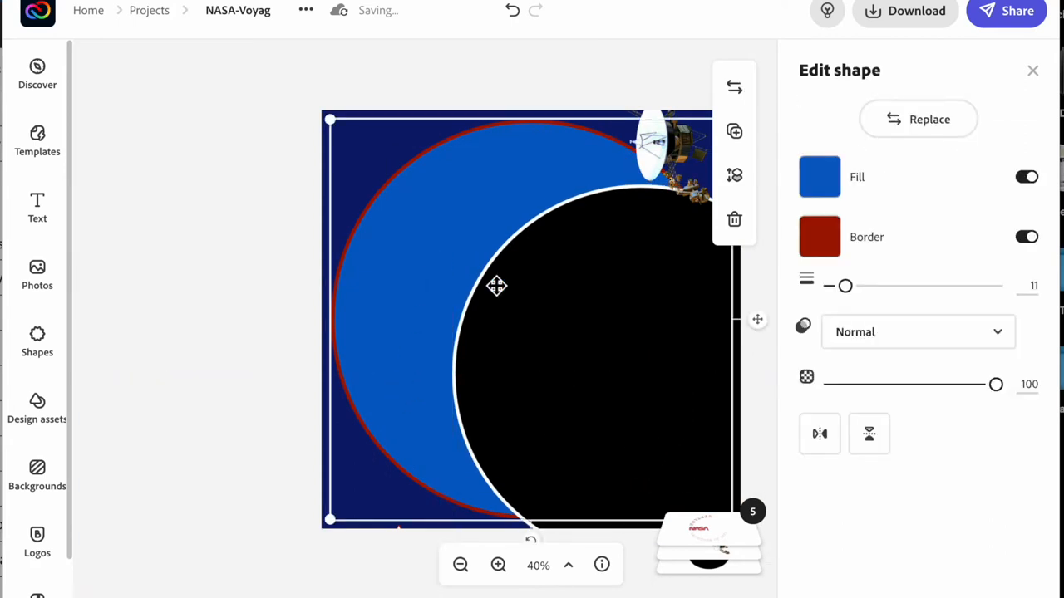
Step: Centre the black and blue circles on each other and group them into one layer
left_click(283, 260)
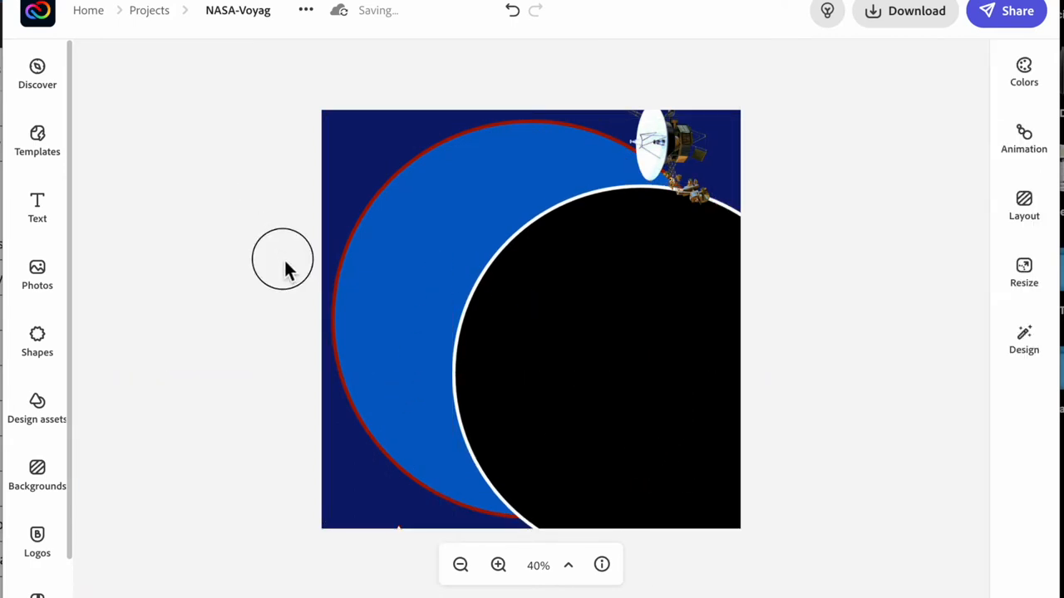
left_click(532, 333)
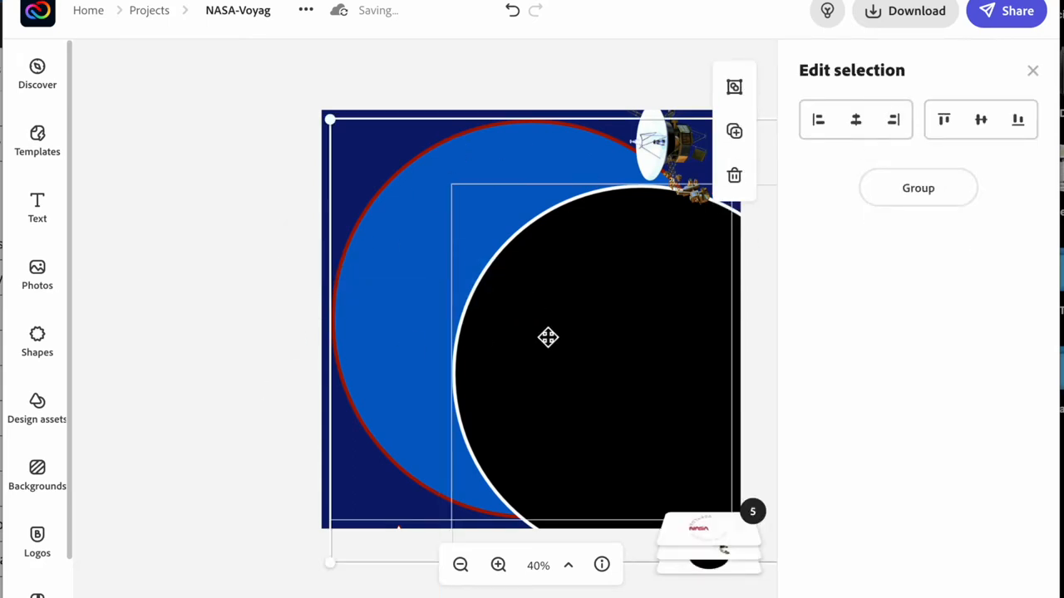
left_click(855, 120)
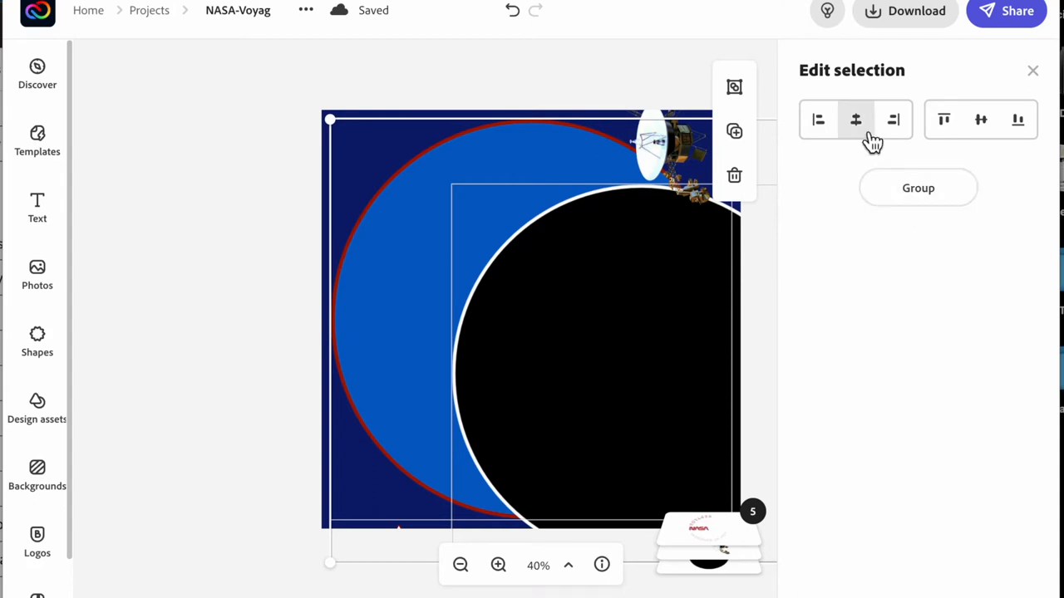
left_click(855, 120)
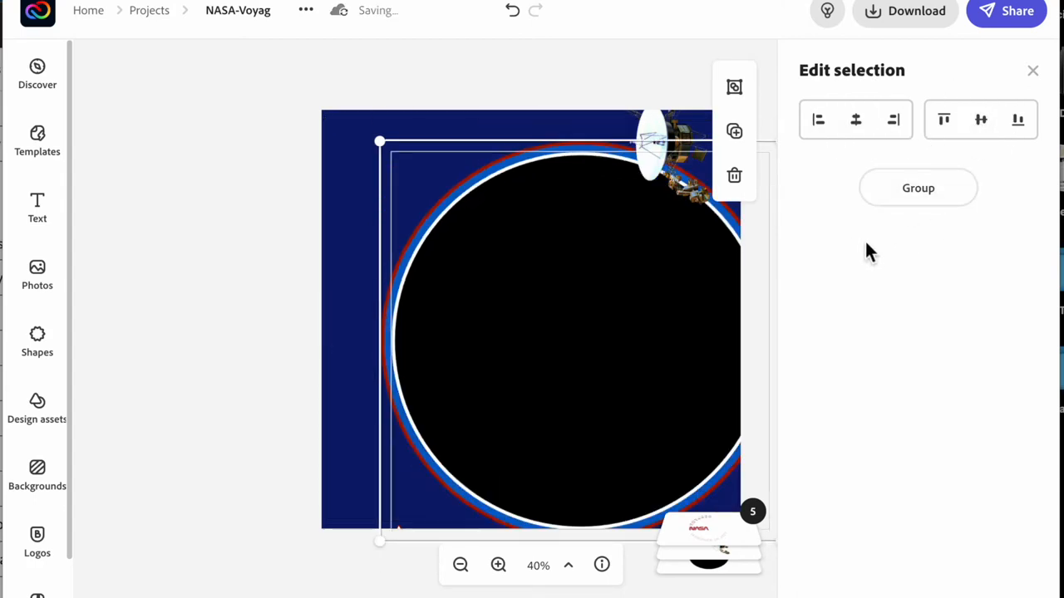
mouse_move(673, 350)
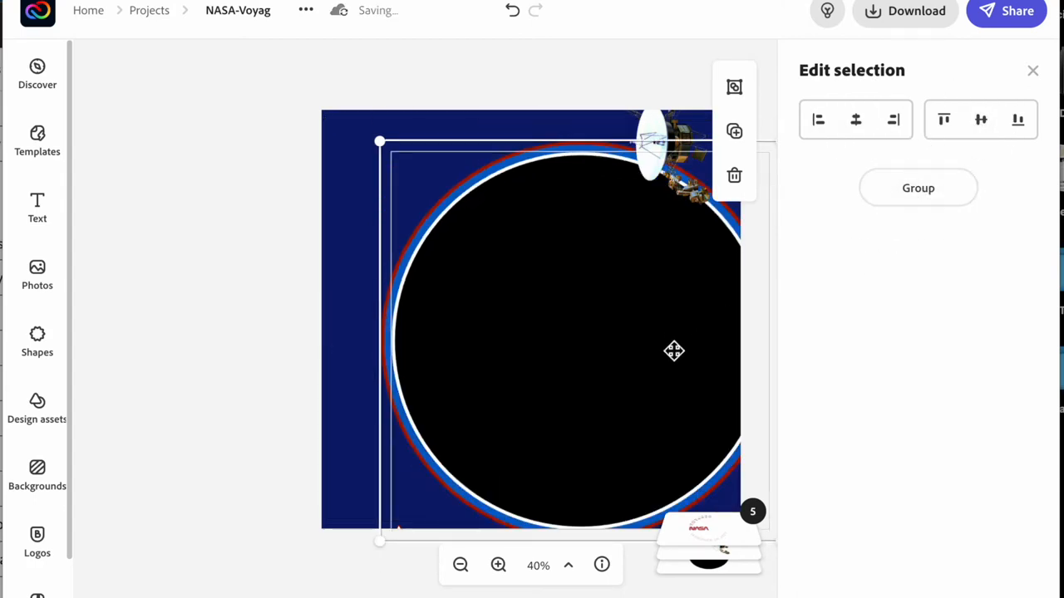
left_click(918, 187)
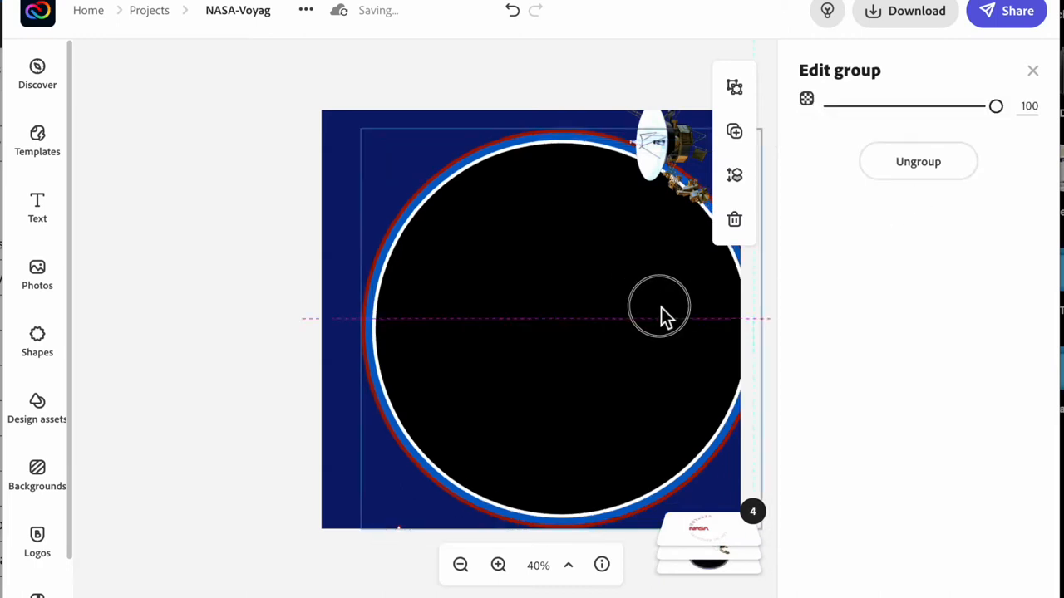
Step: Position the Voyager image back inside the black circle, right of the NASA logo
left_click_drag(658, 306, 648, 308)
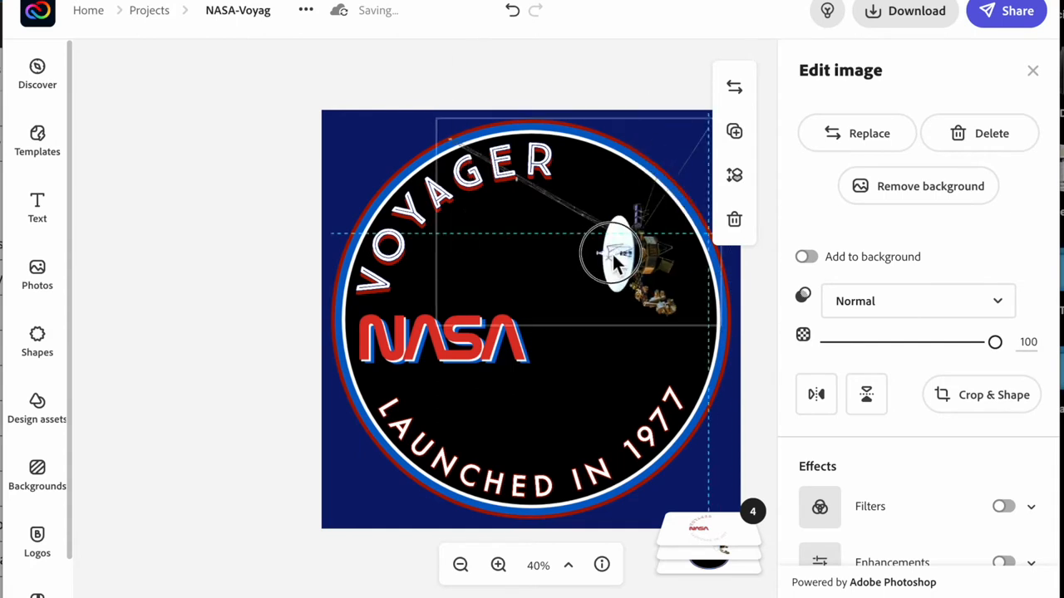
left_click_drag(618, 252, 602, 313)
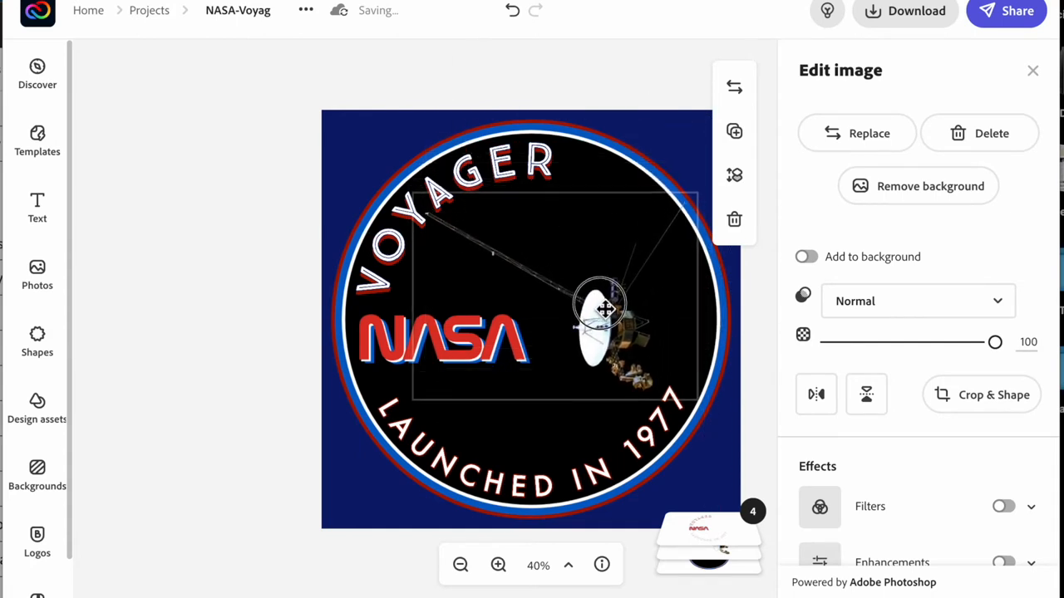
left_click_drag(607, 313, 592, 340)
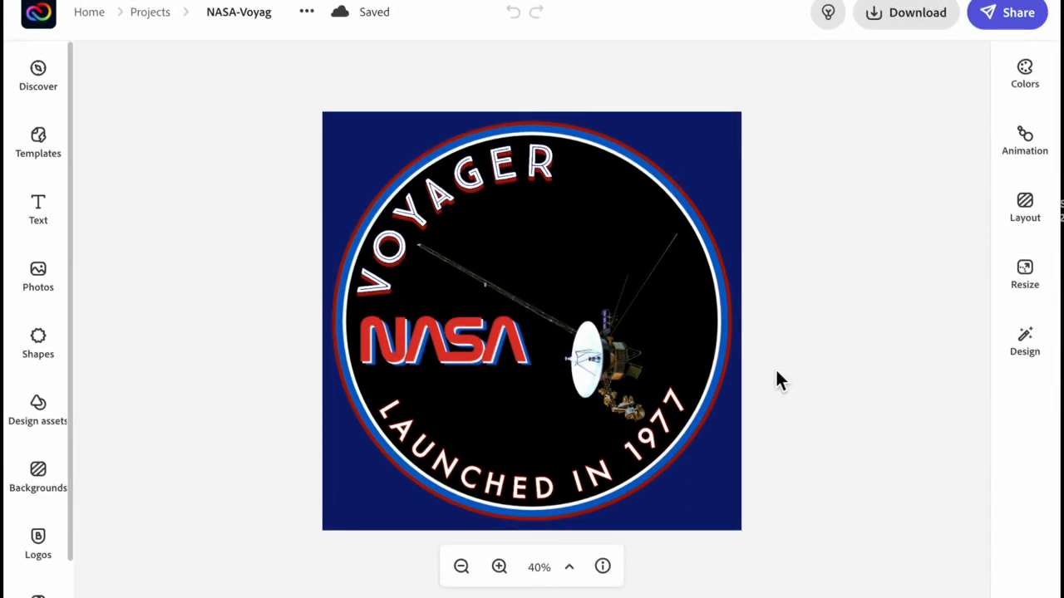
Step: Name the new template 'NASA Template' with a note about the red and blue color scheme
left_click(1008, 13)
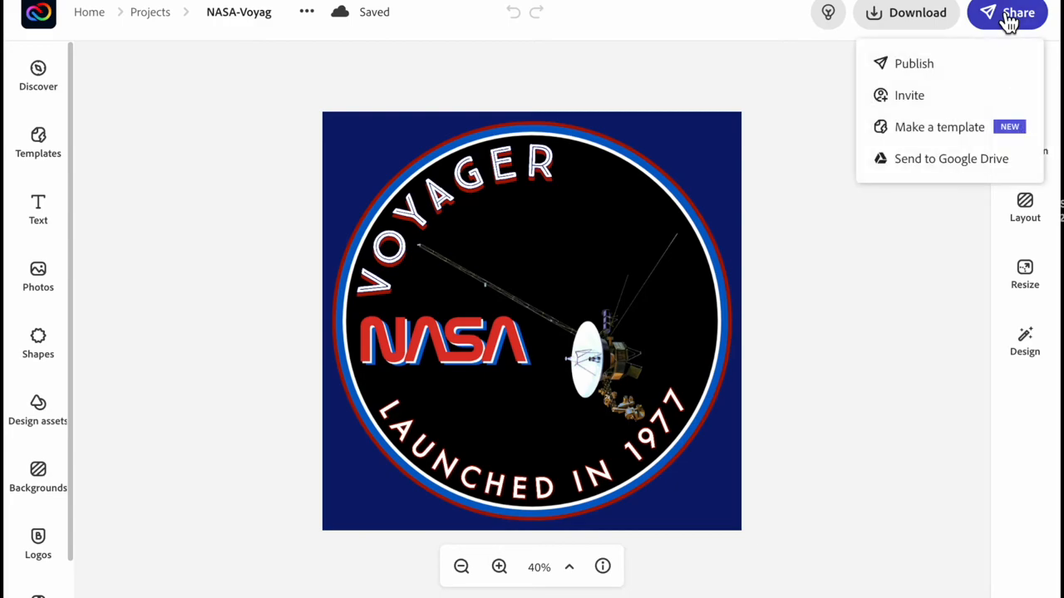
left_click(940, 126)
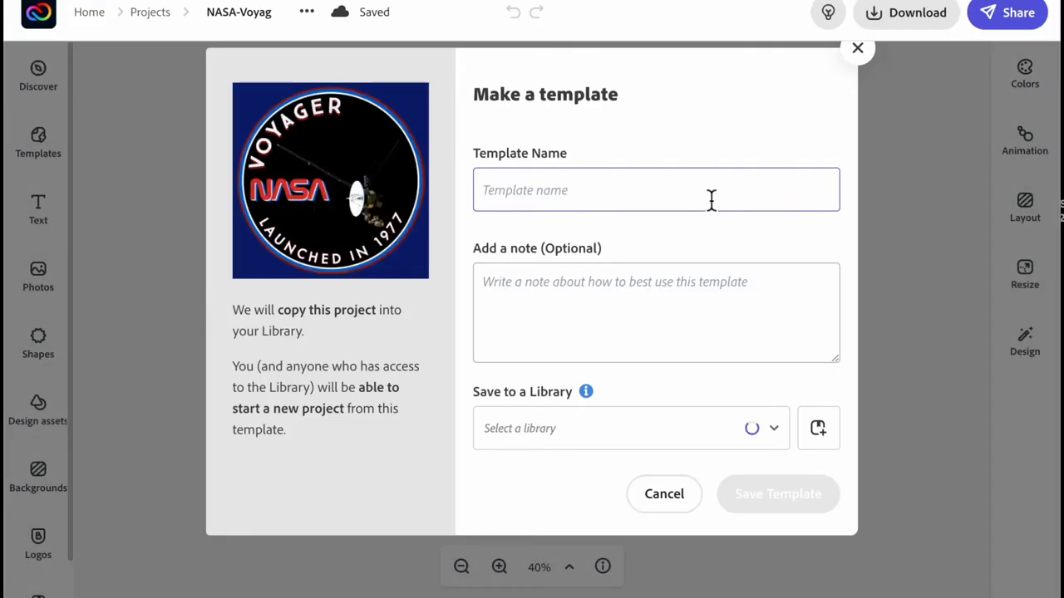
type("Nasa")
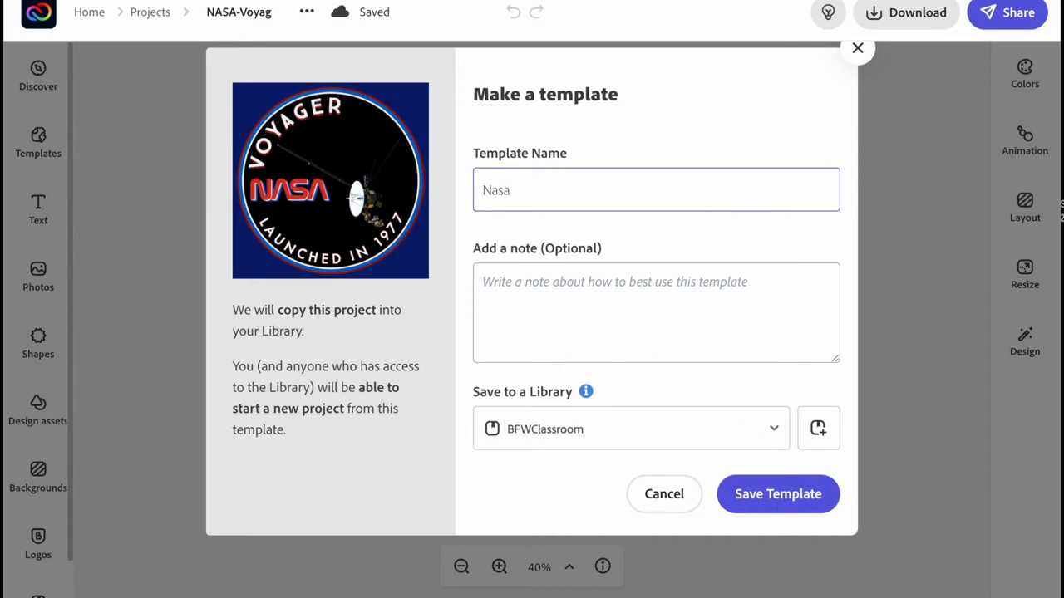
type("NASA")
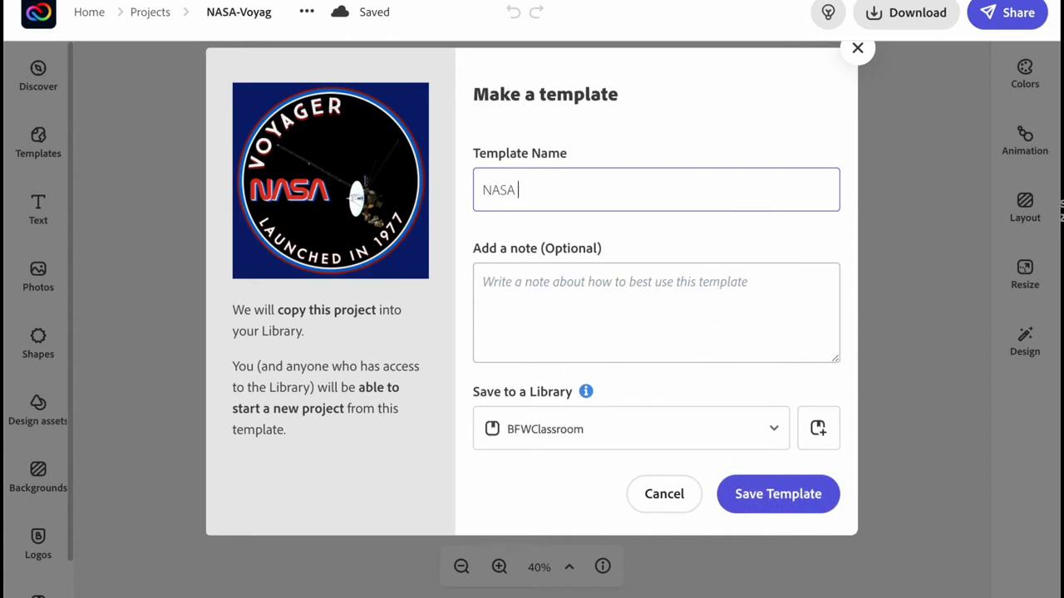
type("Template")
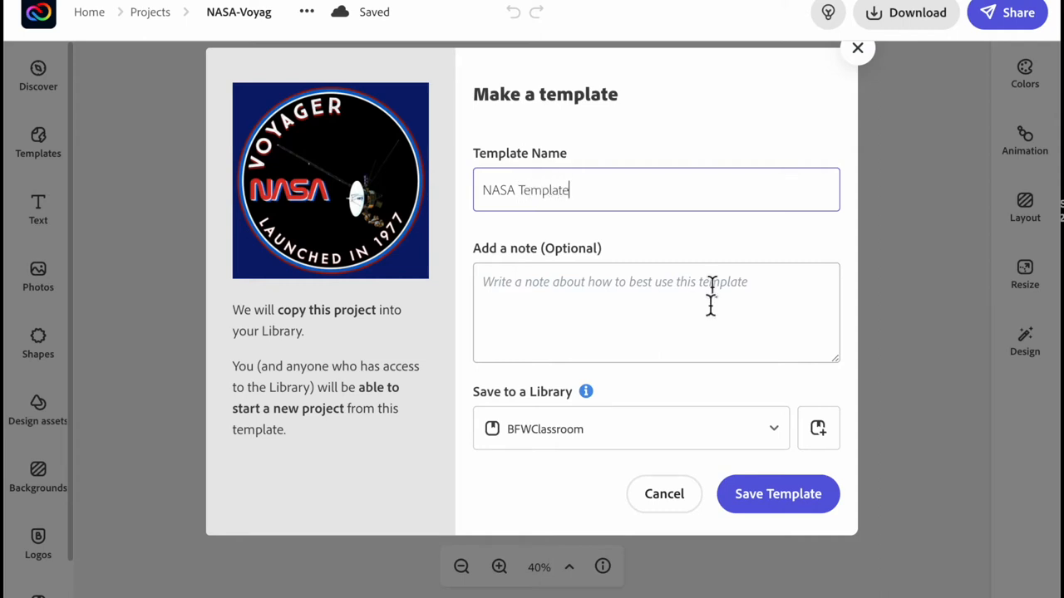
type("Red and blue color scheme")
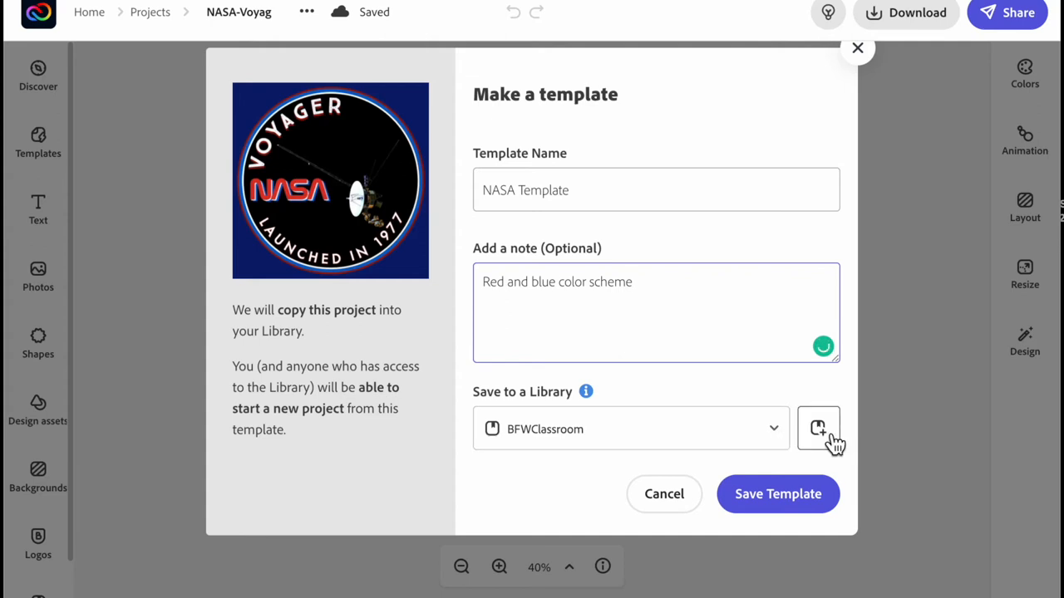
Step: Create a 'NASA Projects' library and save the badge template into it
left_click(818, 429)
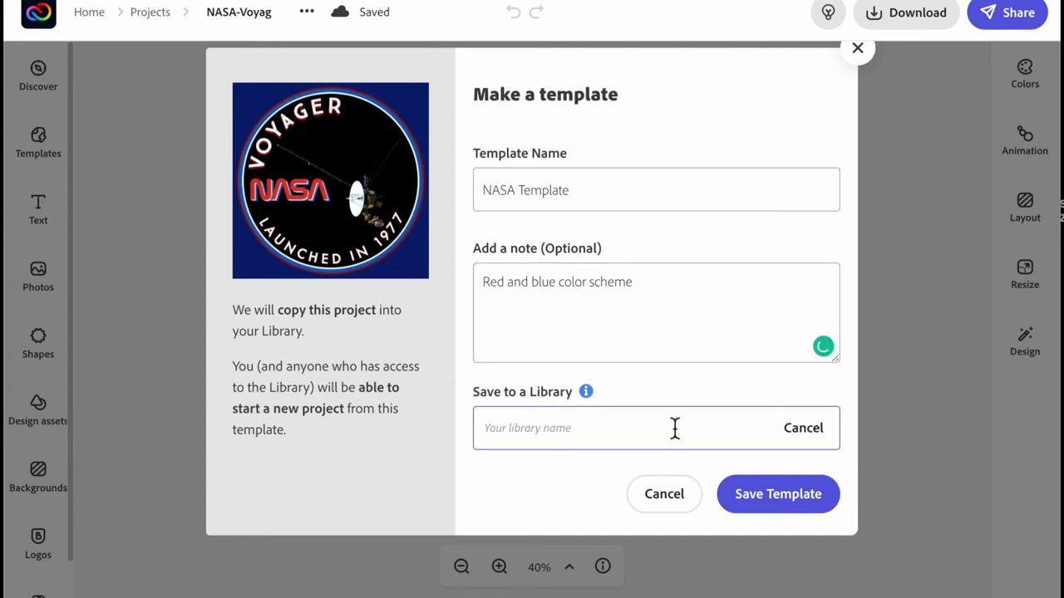
type("NASA Projects")
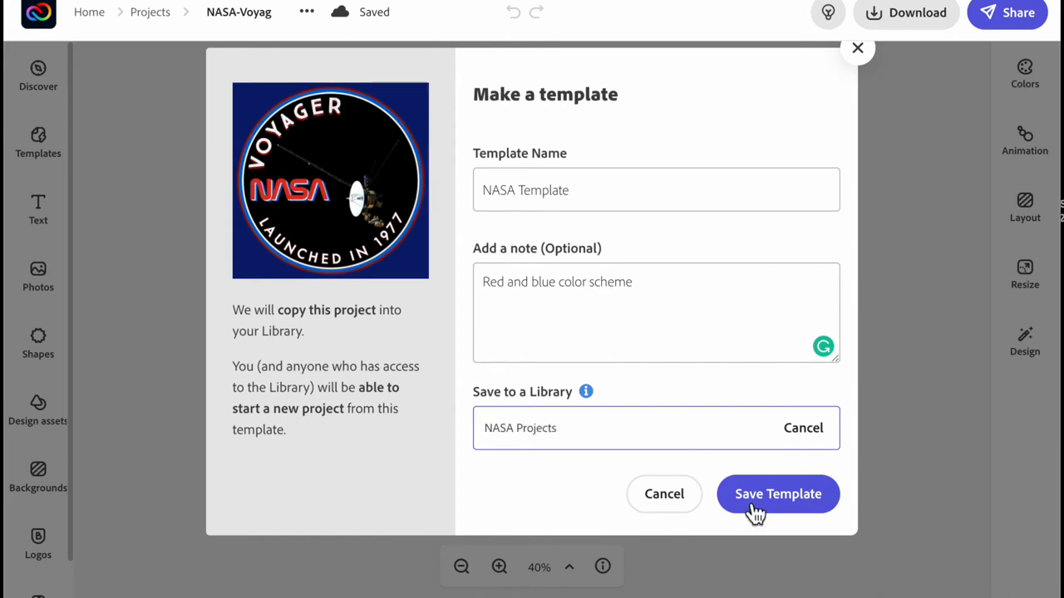
left_click(778, 494)
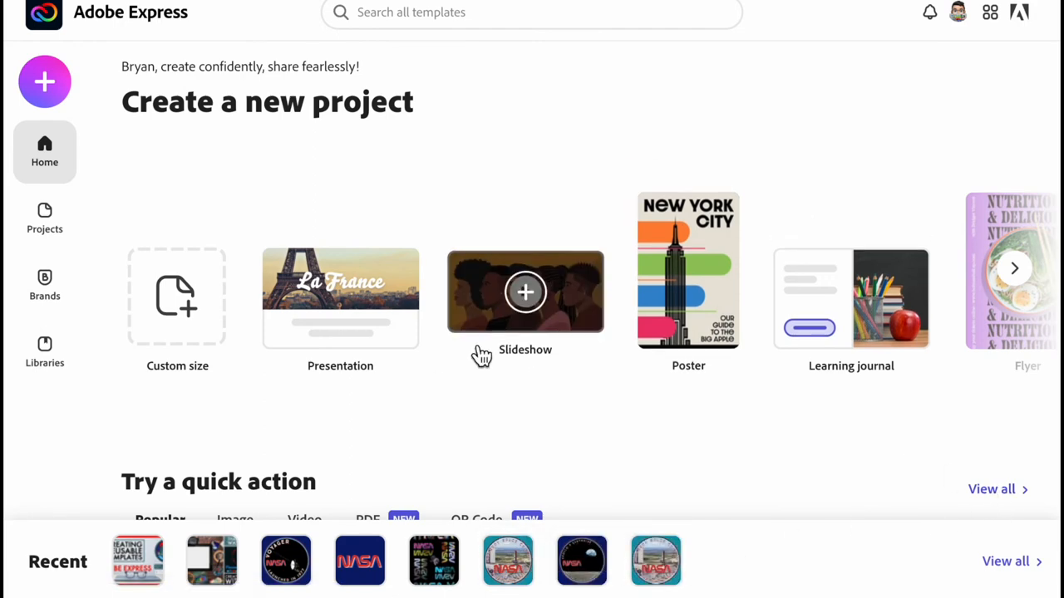
Step: Create a new project from the NASA Template in the NASA Projects library
left_click(43, 81)
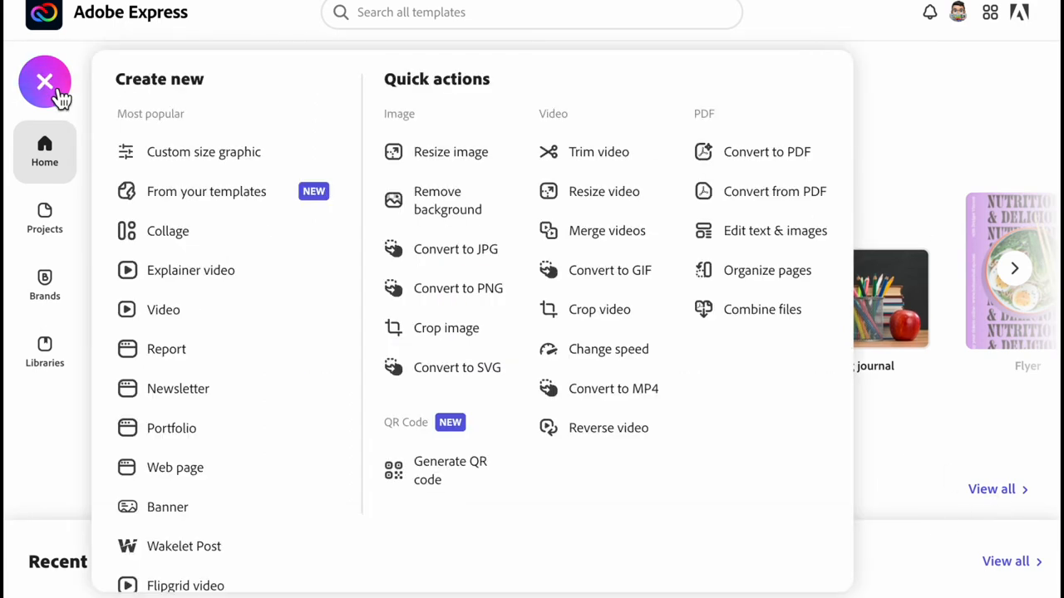
left_click(206, 191)
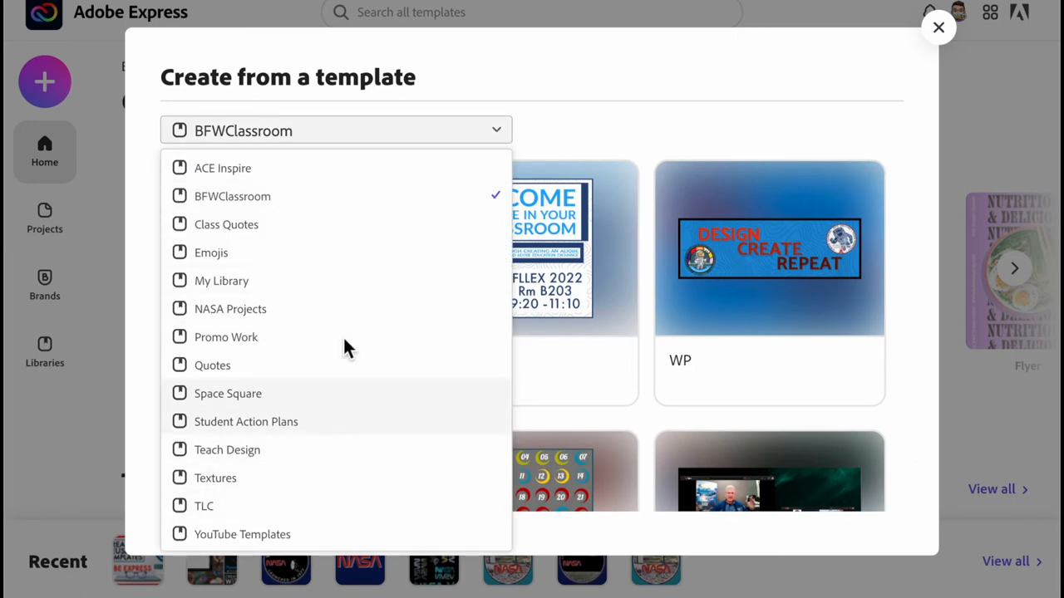
left_click(230, 308)
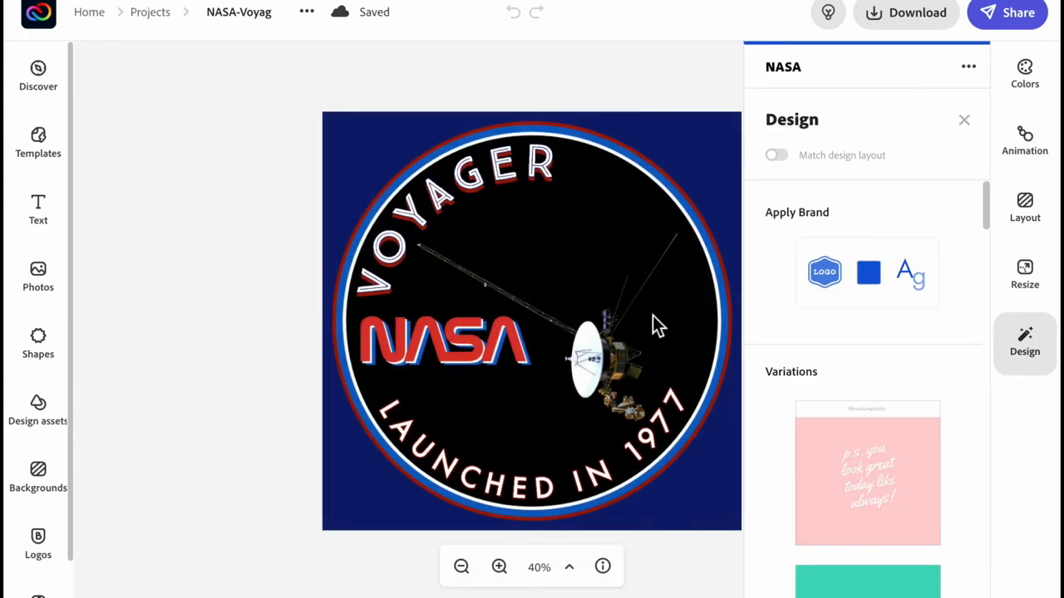
Step: Replace the Voyager image with a purple nebula photo from a 'space' search, cropped to a circle
left_click(532, 332)
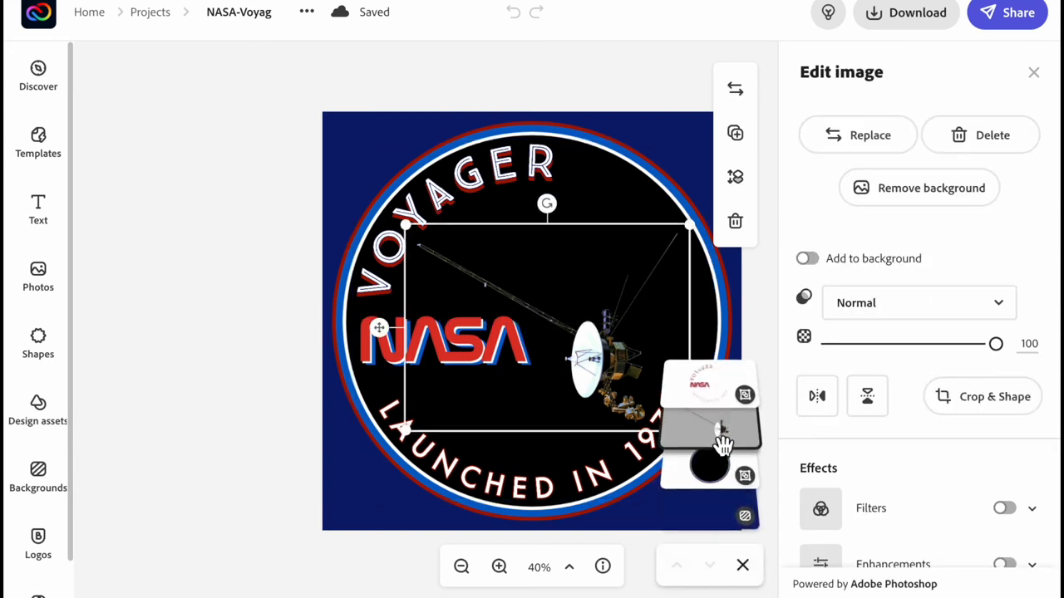
left_click(857, 134)
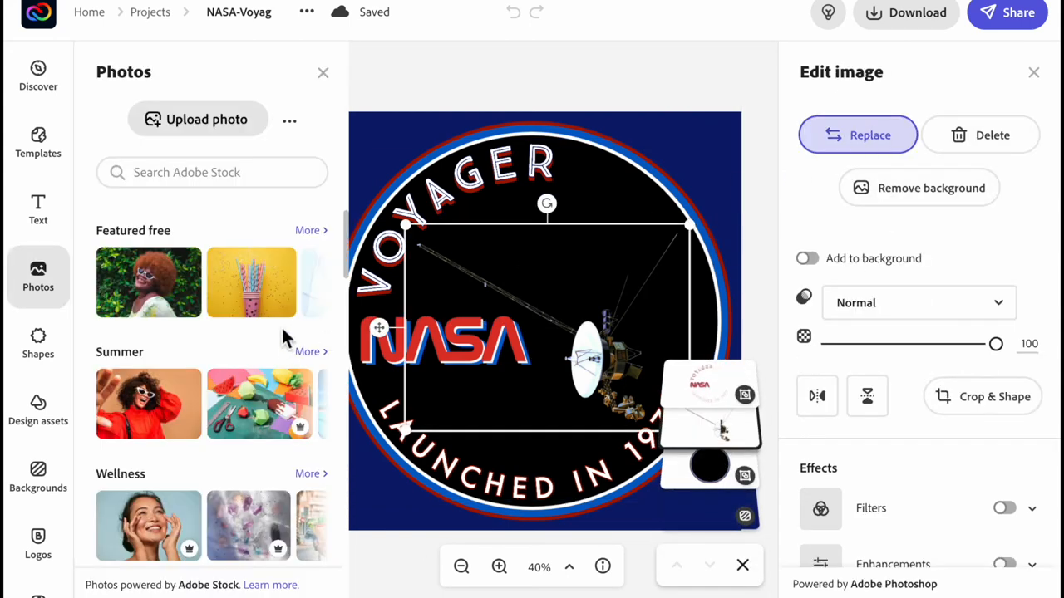
type("space")
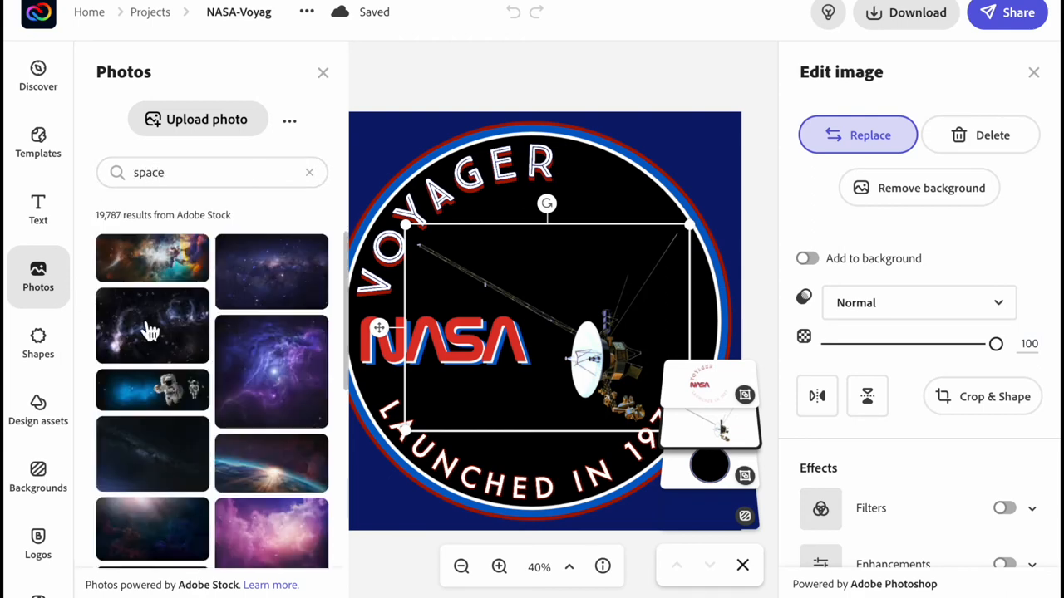
mouse_move(280, 489)
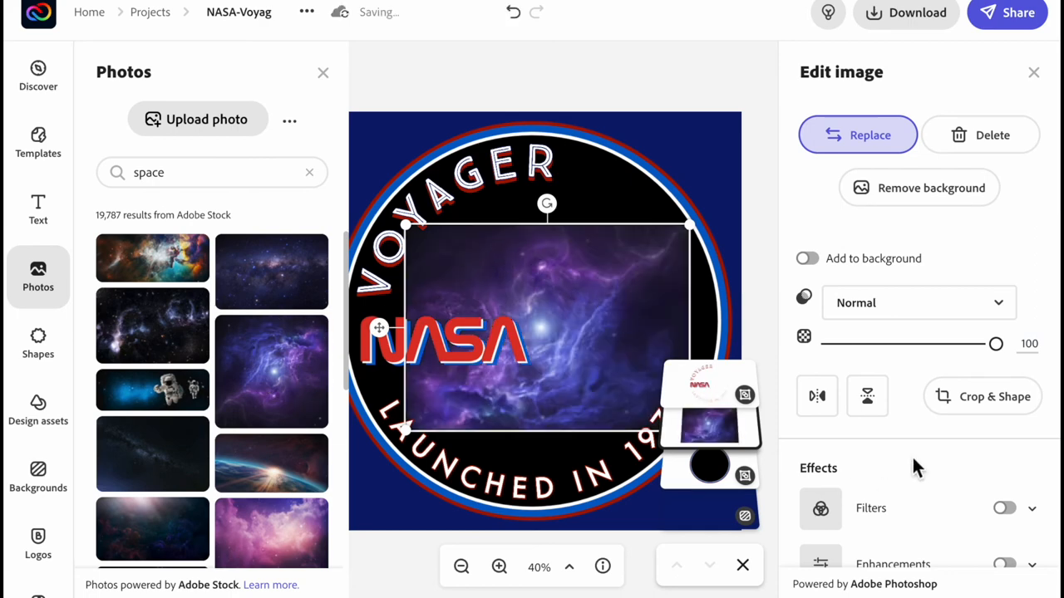
left_click(982, 395)
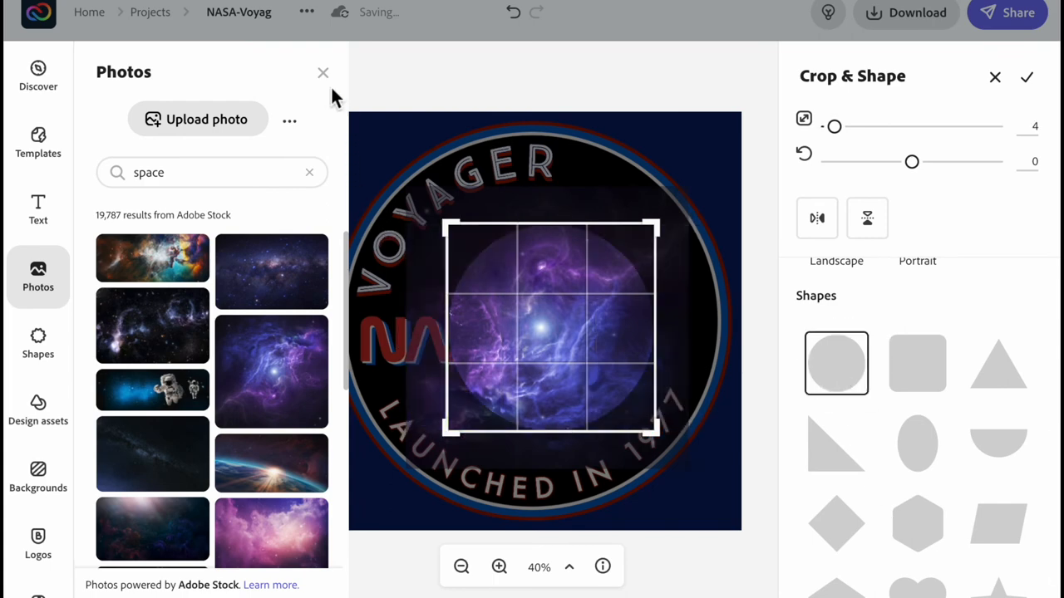
left_click(323, 73)
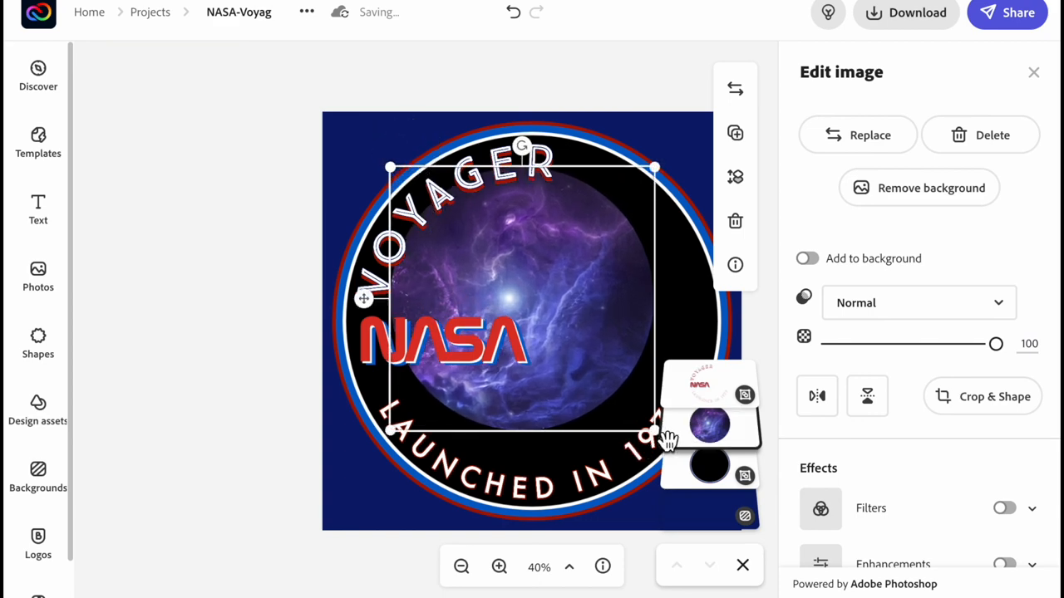
mouse_move(742, 65)
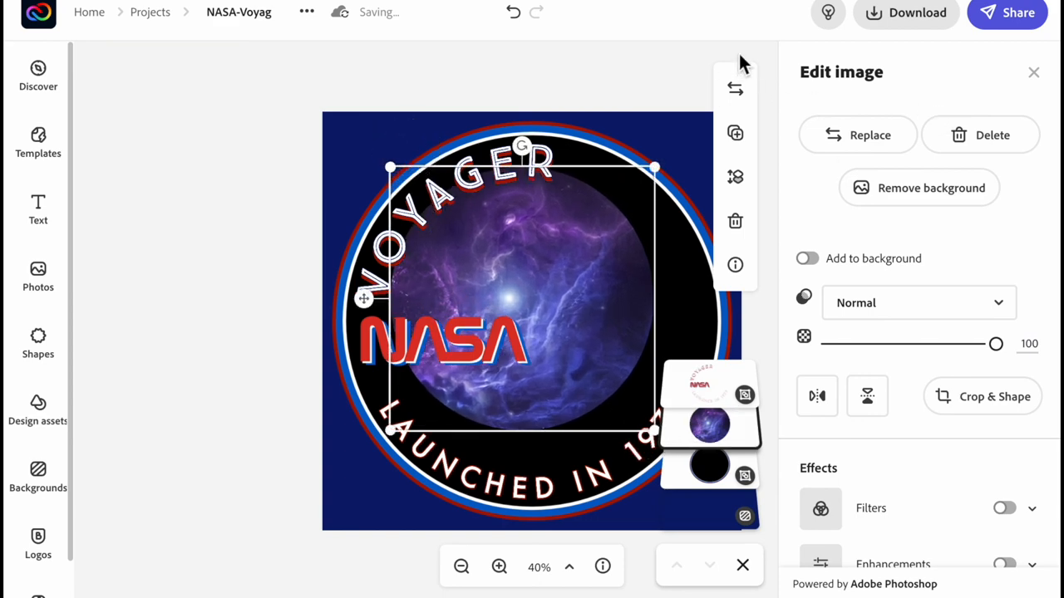
mouse_move(573, 130)
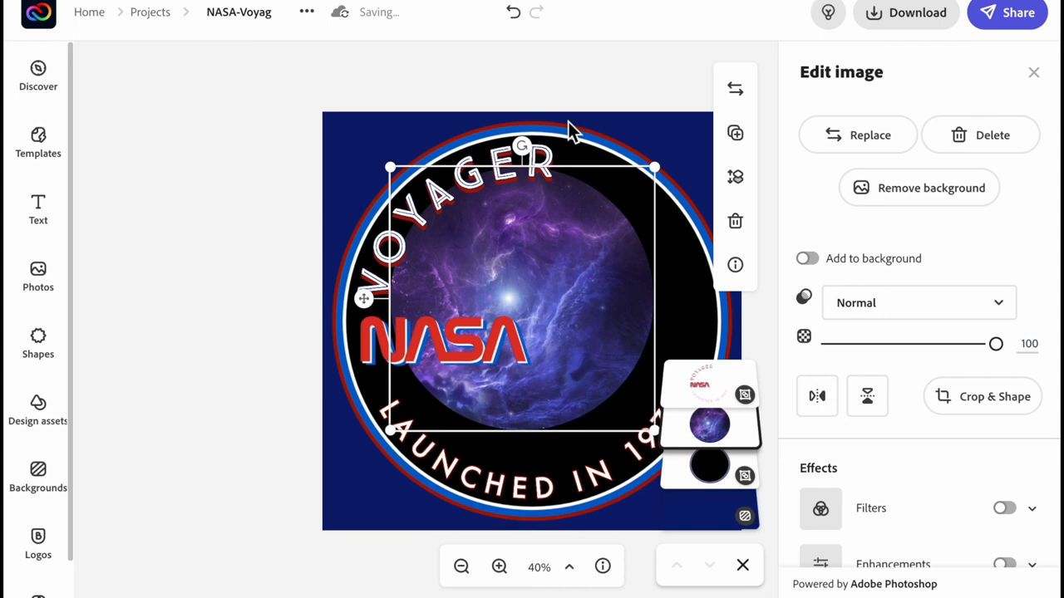